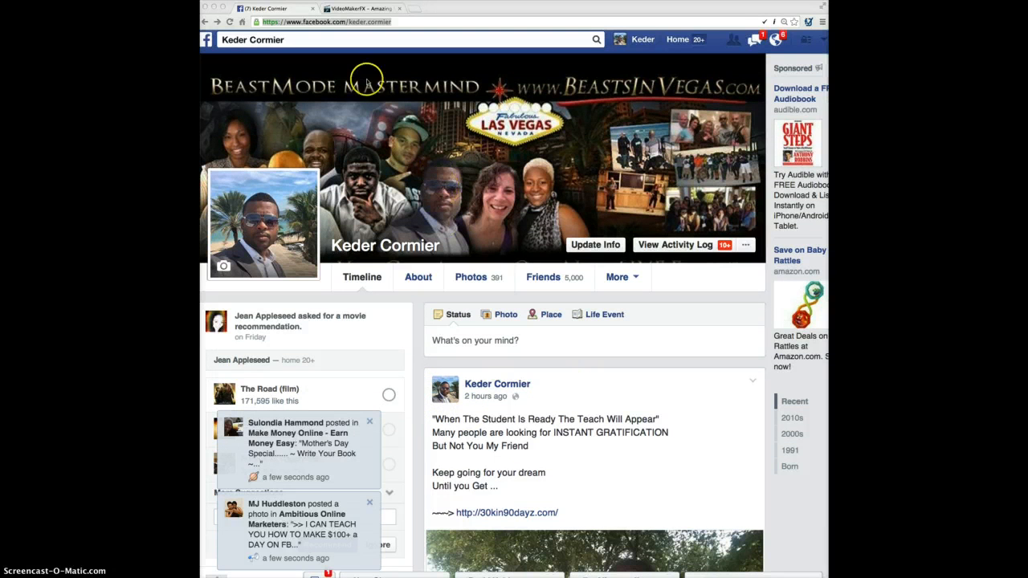
Switch from the Facebook profile to the VideoMakerFX sales page tab.
left_click(356, 8)
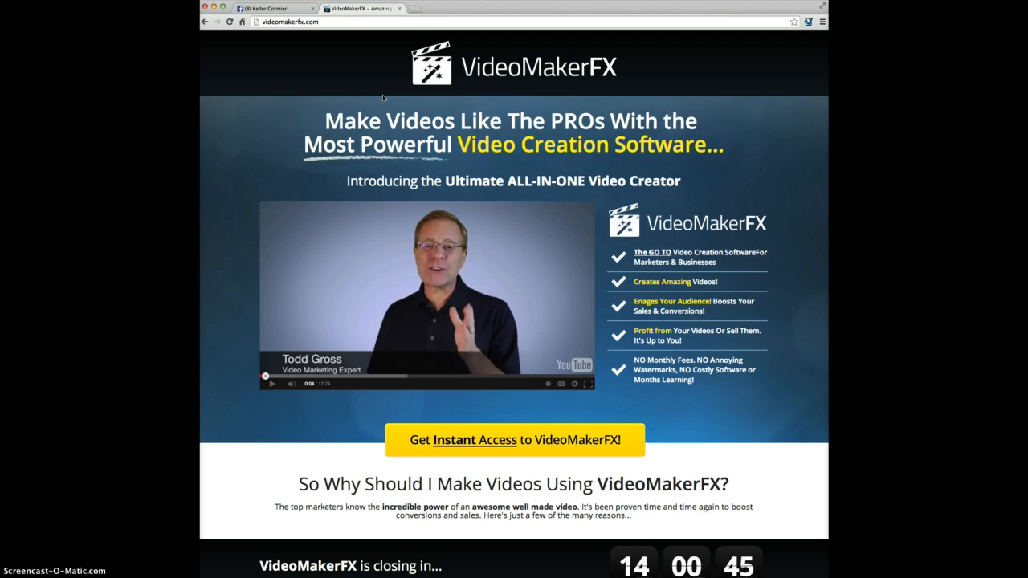
scroll("down", 3)
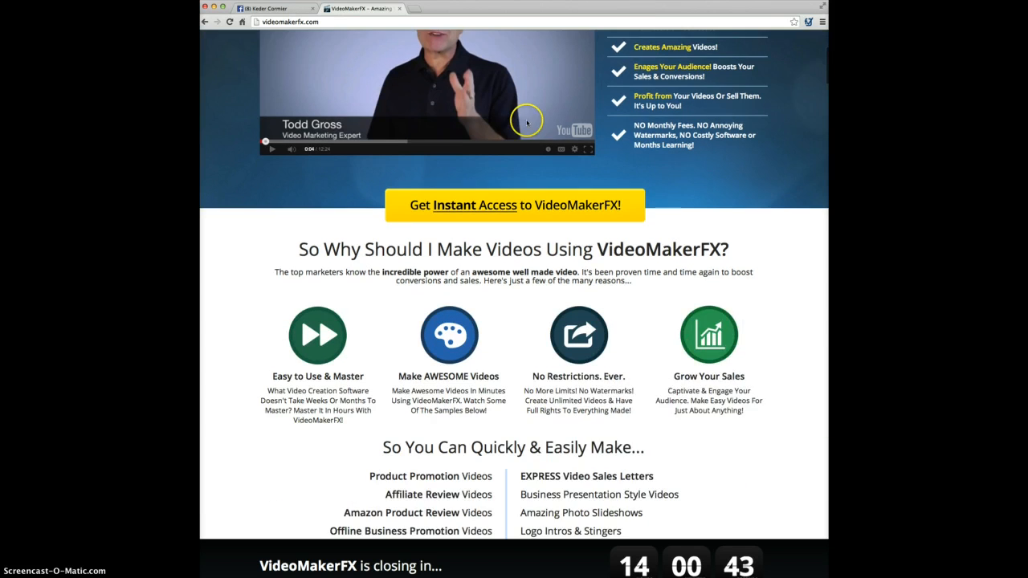
scroll("down", 3)
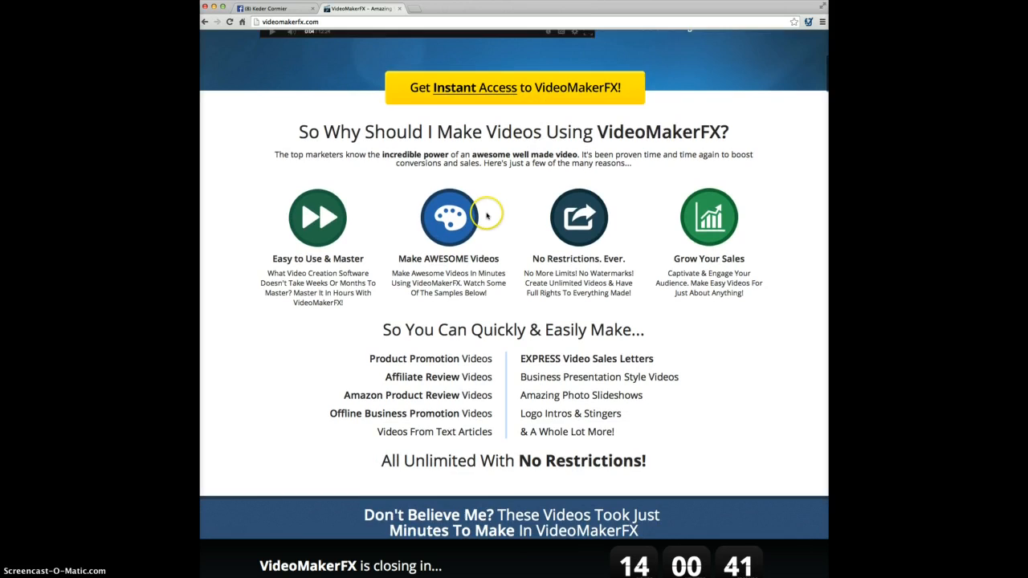
scroll("down", 3)
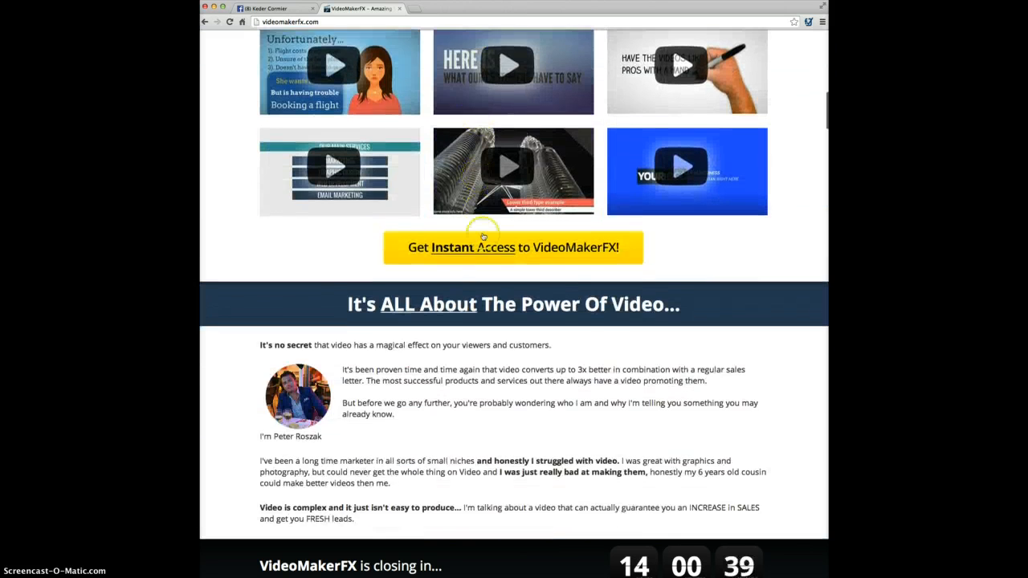
scroll("down", 3)
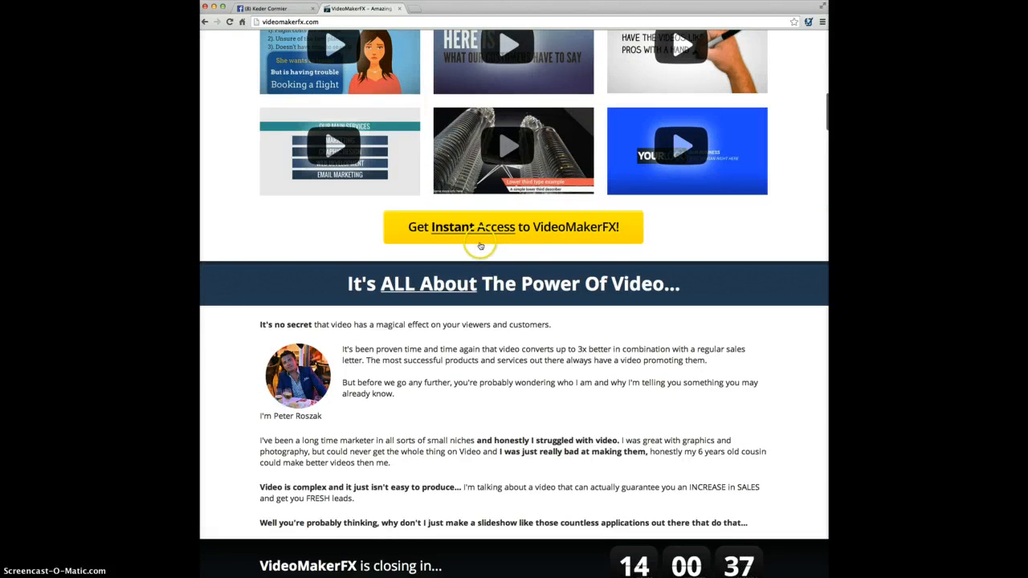
scroll("down", 3)
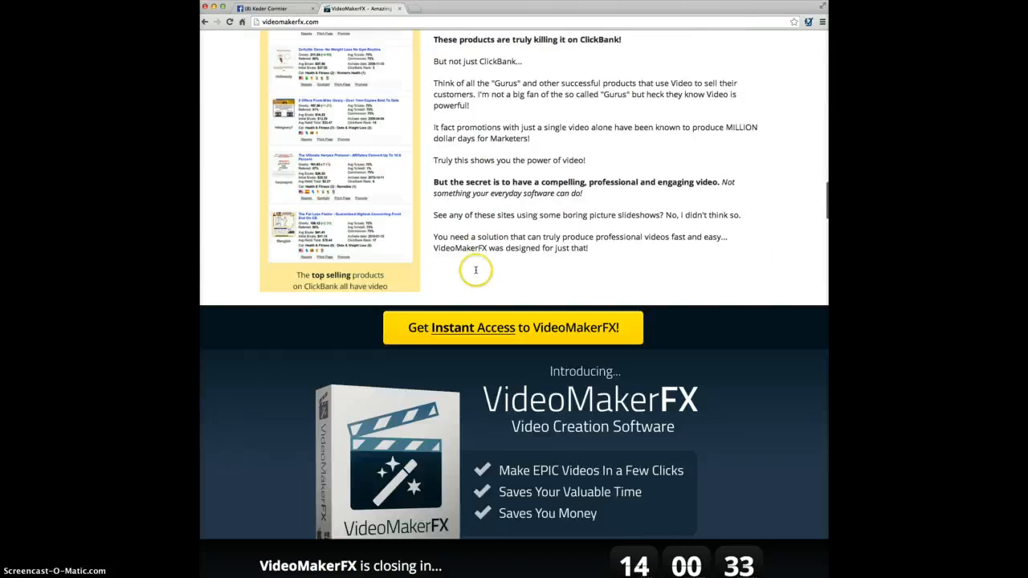
scroll("down", 3)
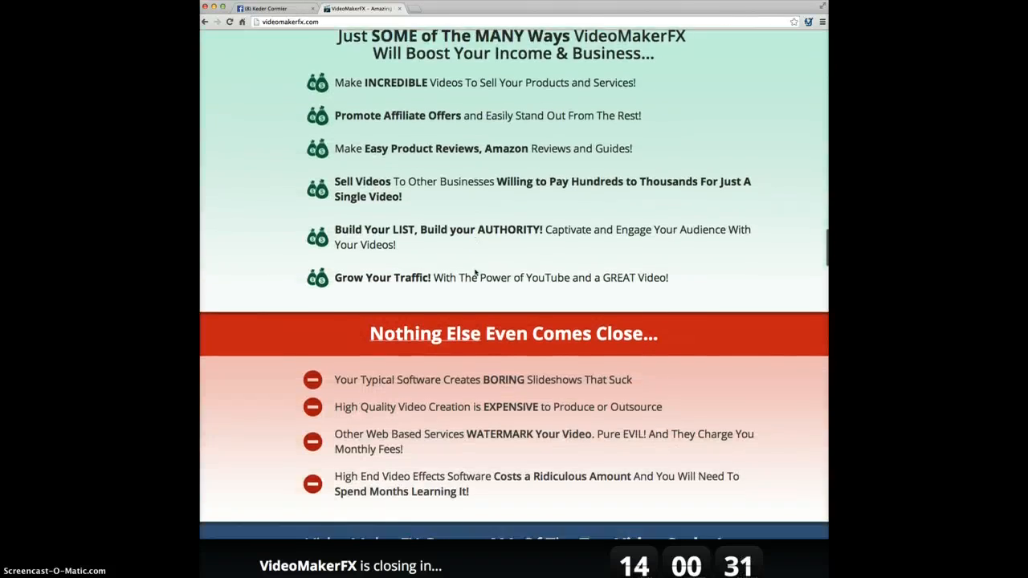
scroll("down", 3)
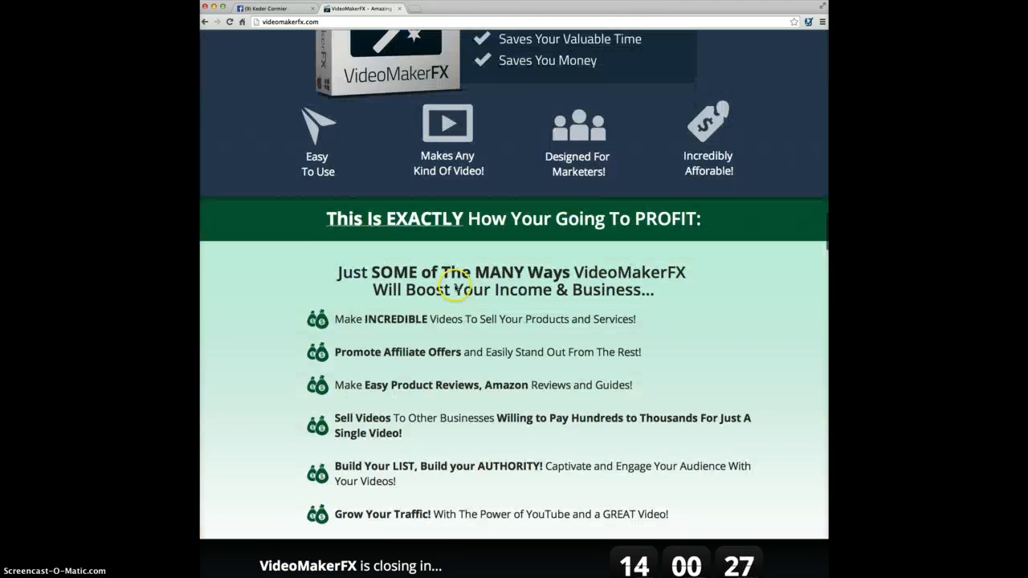
scroll("up", 3)
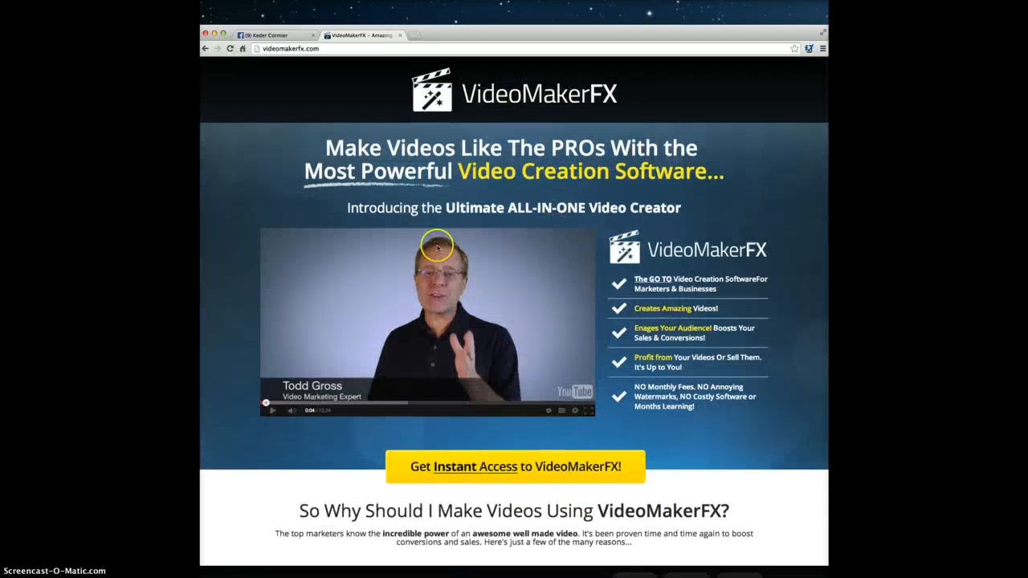
scroll("down", 3)
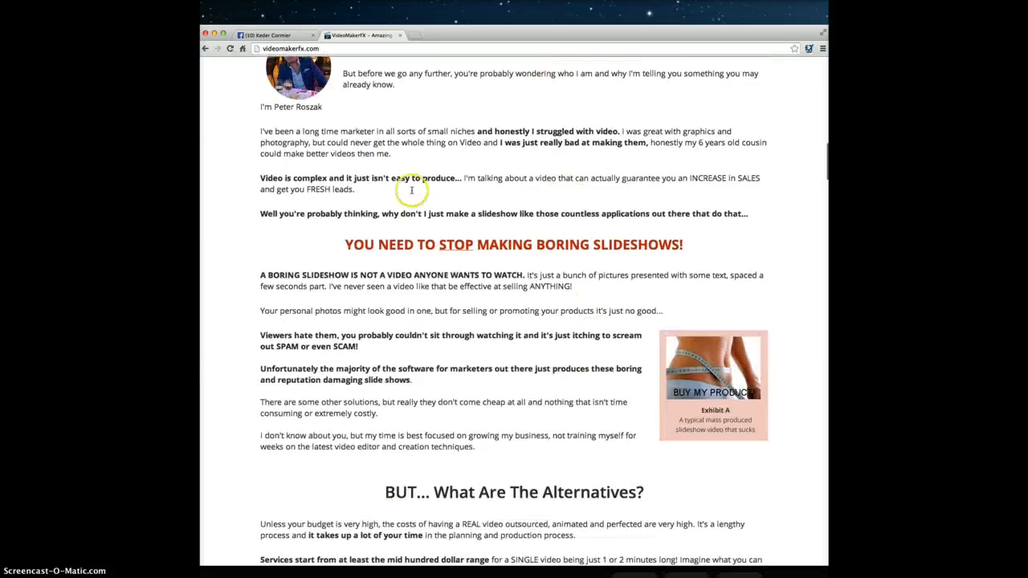
scroll("down", 3)
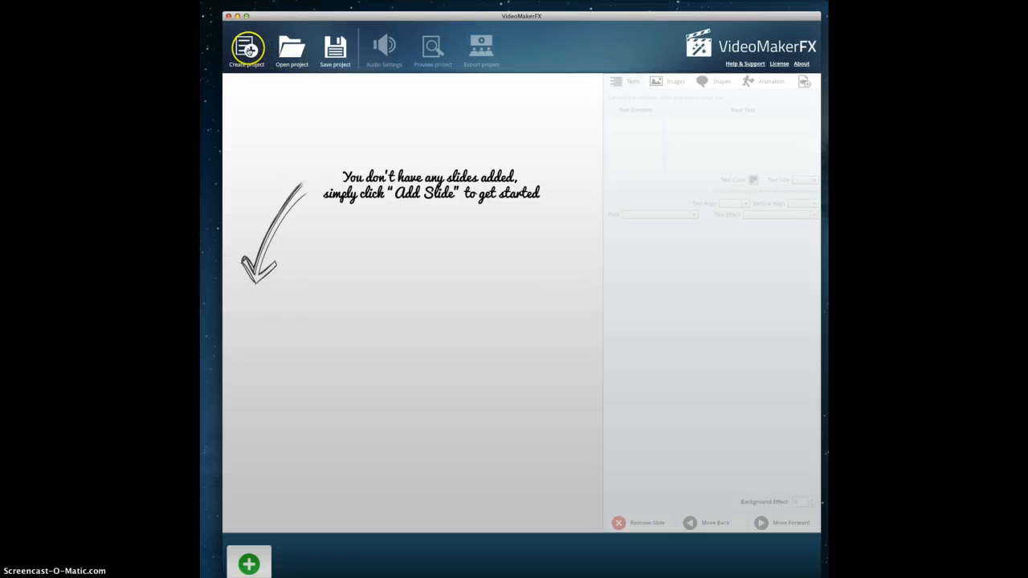
Create a new project named 'Video Maker Fx Review'.
left_click(248, 46)
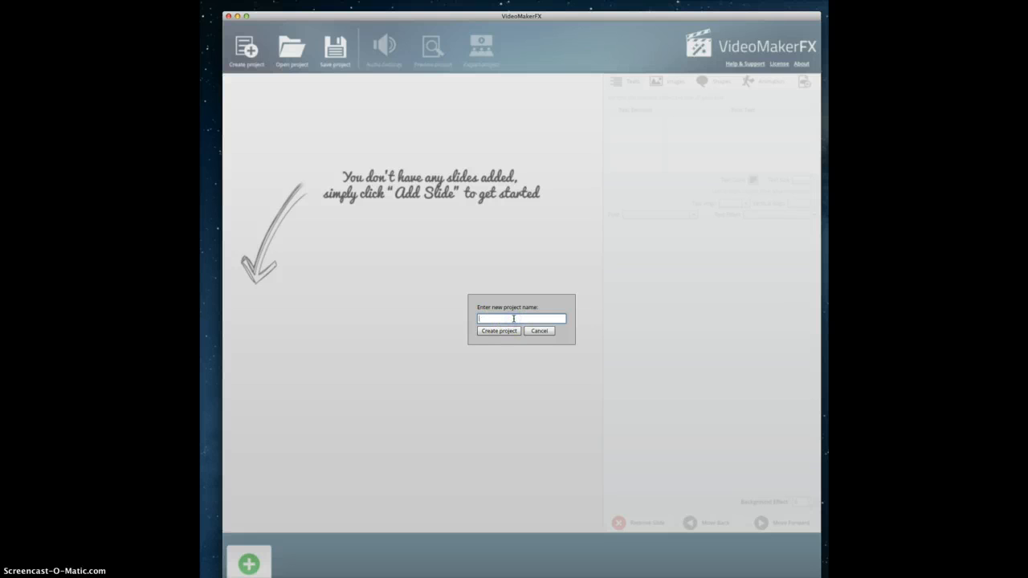
type("Video Maker Fx Review")
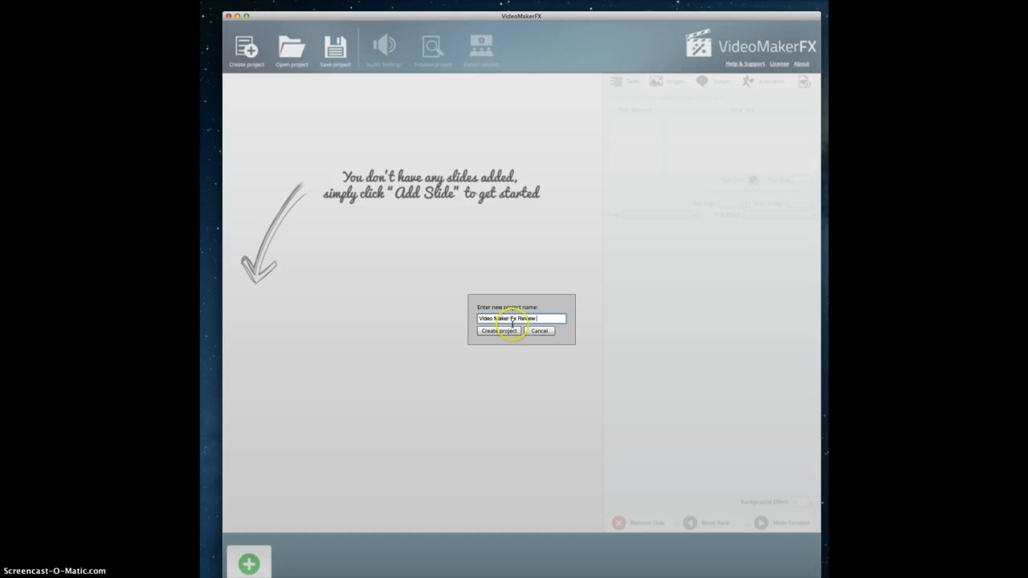
left_click(498, 330)
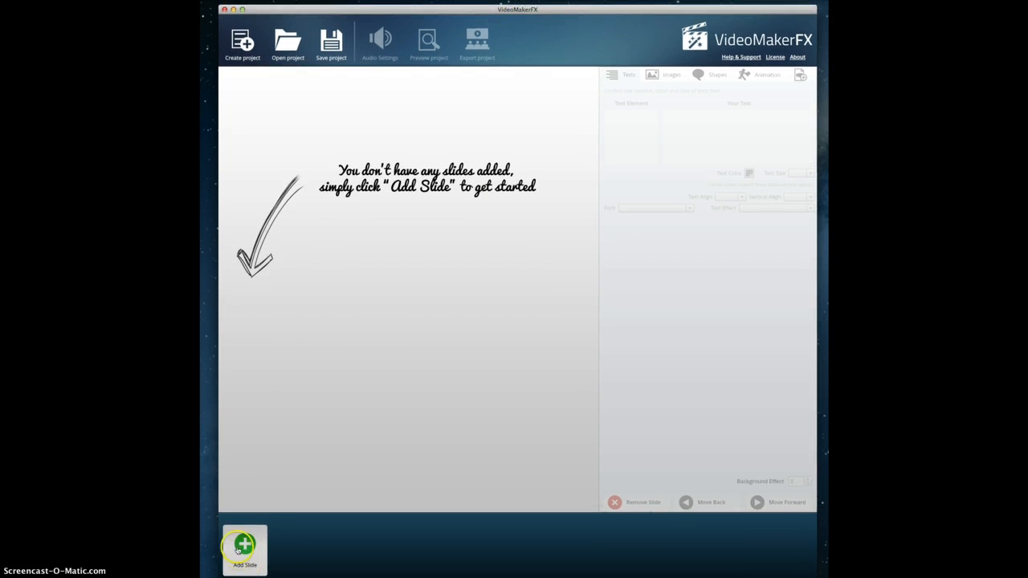
Browse slide themes and add the ESSENTIALS Whiteboard I 'Hand Drawing 10 SEC' slide.
left_click(244, 549)
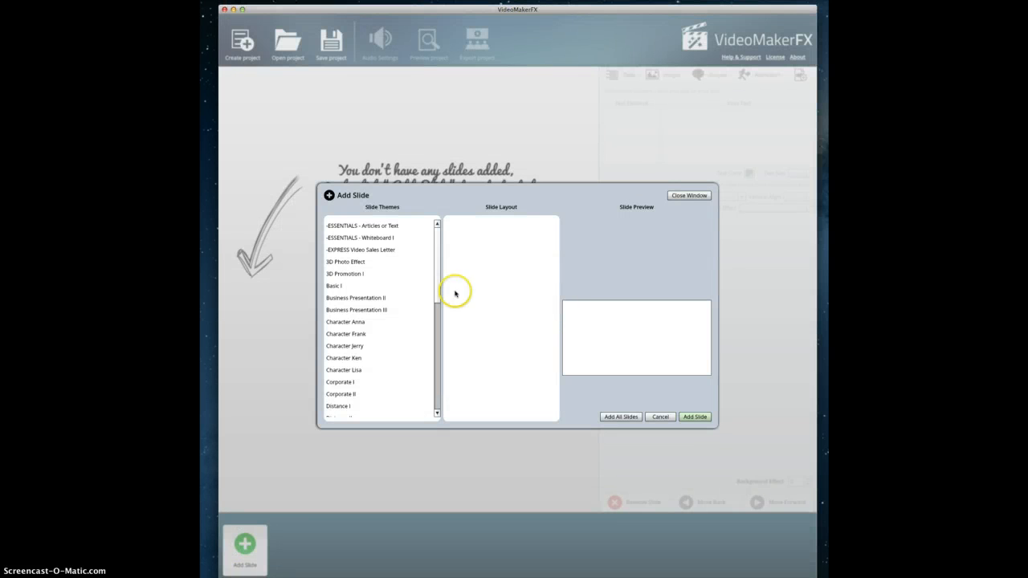
left_click(363, 225)
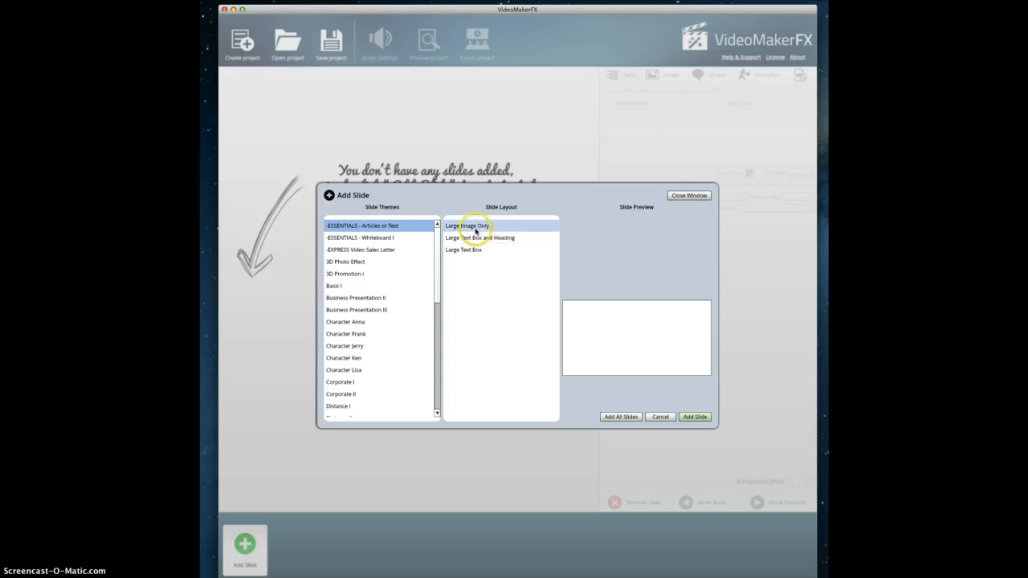
left_click(467, 224)
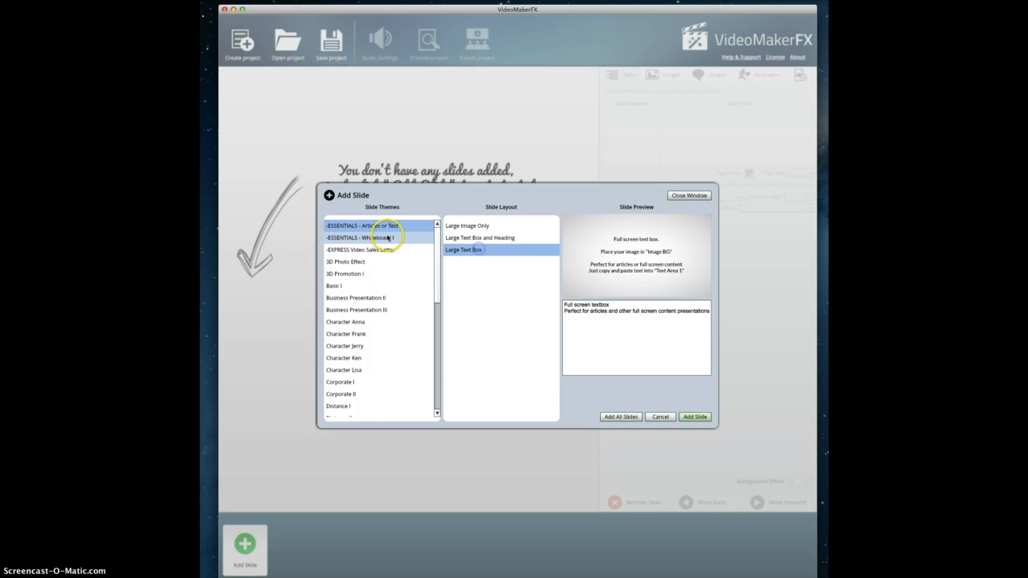
left_click(360, 237)
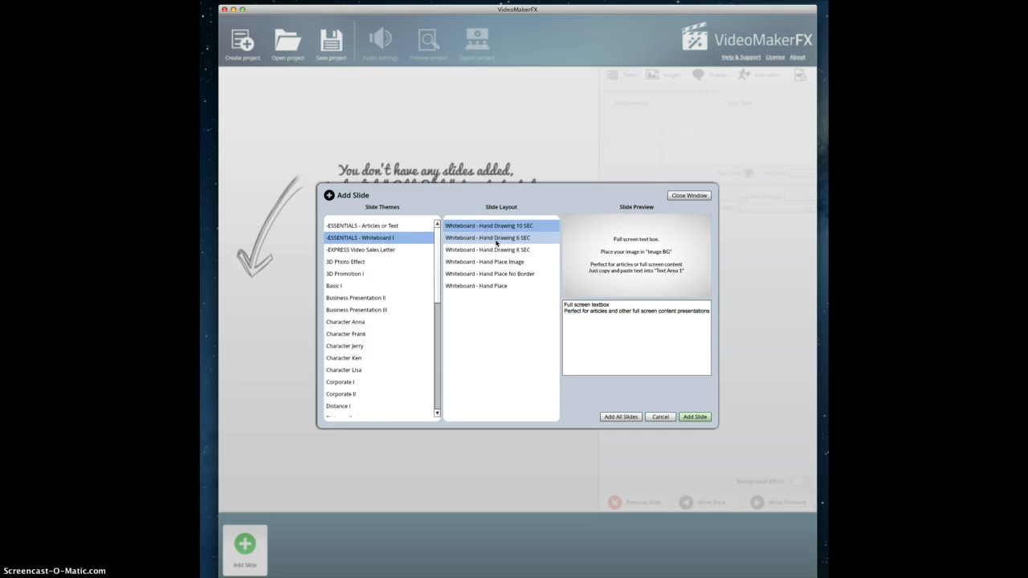
left_click(488, 238)
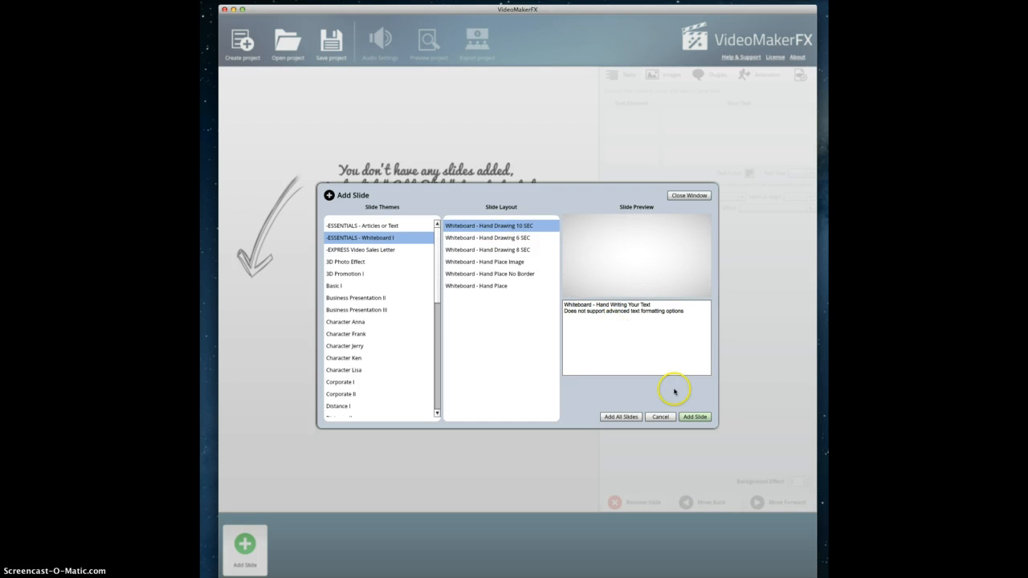
left_click(693, 416)
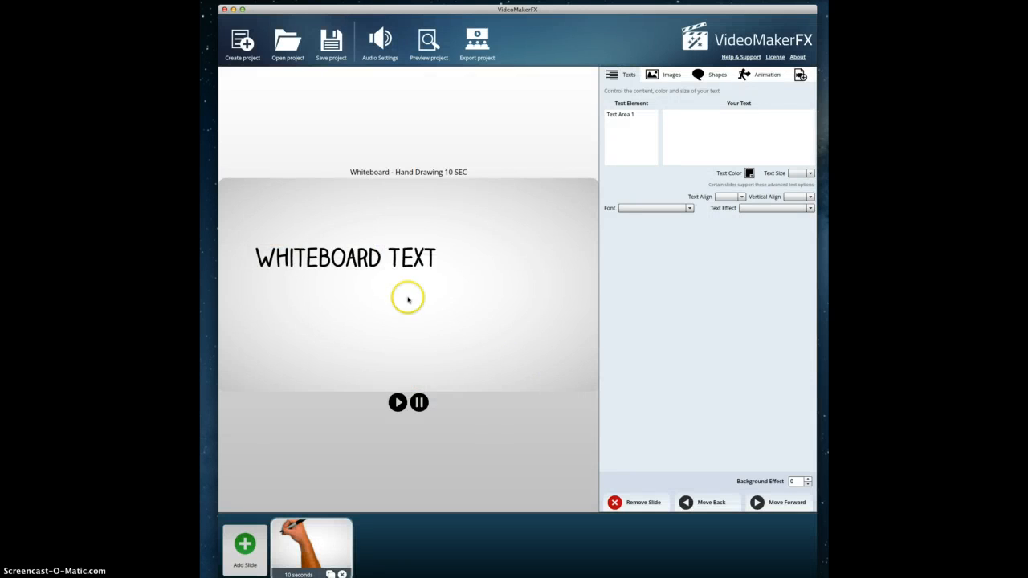
Enter the promotional 'get Video Maker FX today from me and also get my bonus' text as the slide's whiteboard text.
left_click(631, 114)
type("This is Why you should")
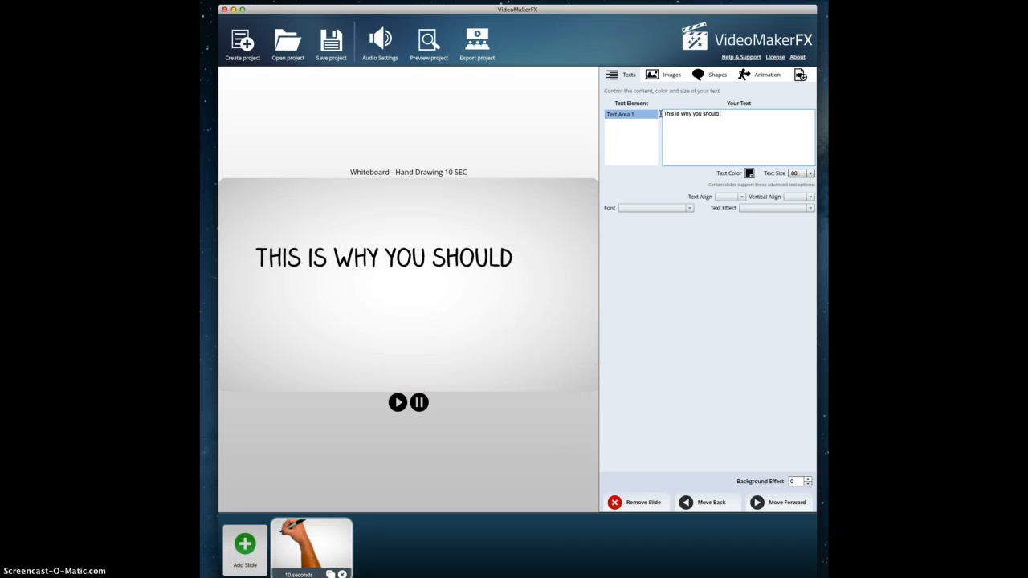
type("get v")
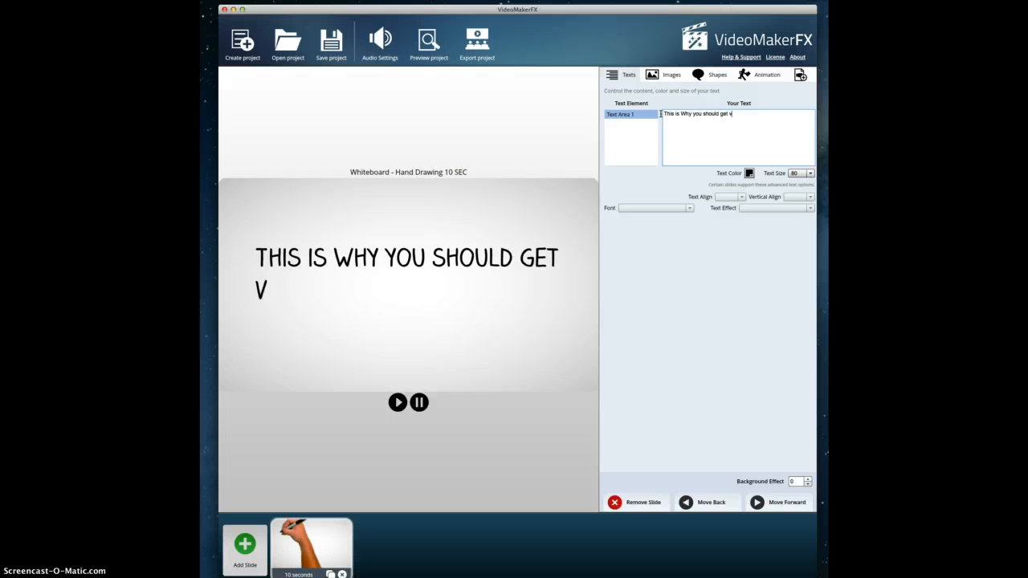
type("ideo maker FX")
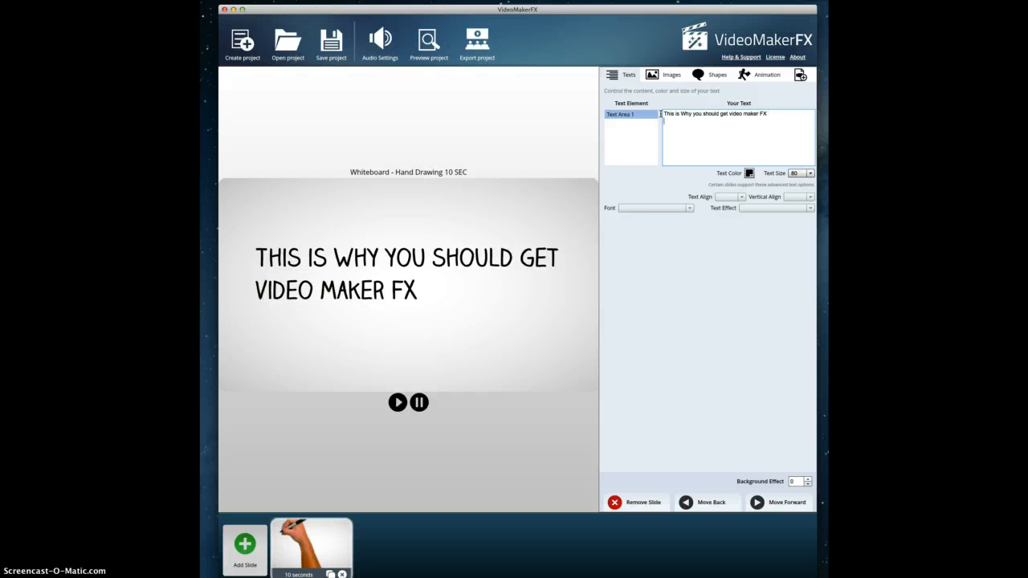
type("TOday")
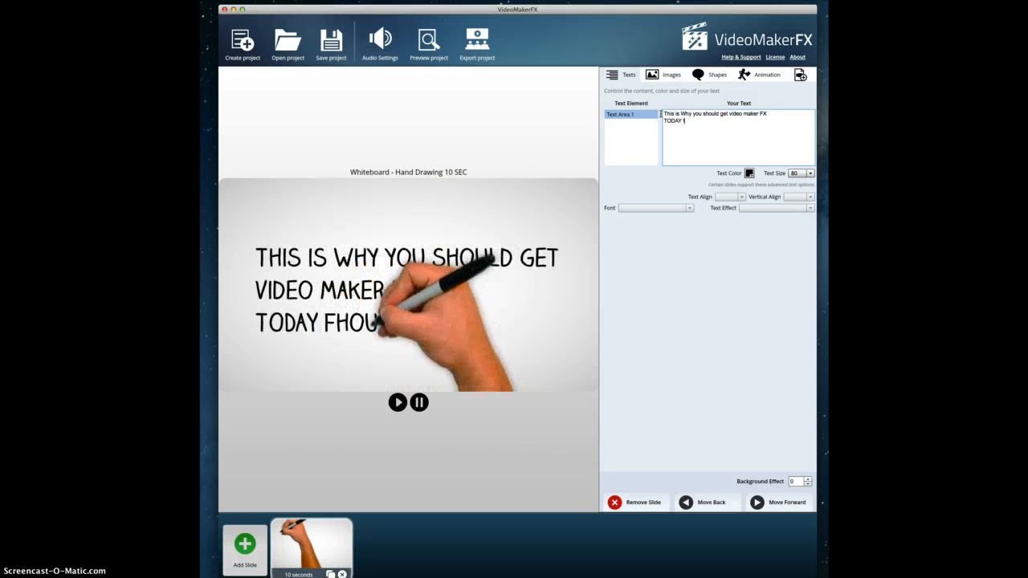
type("from ME")
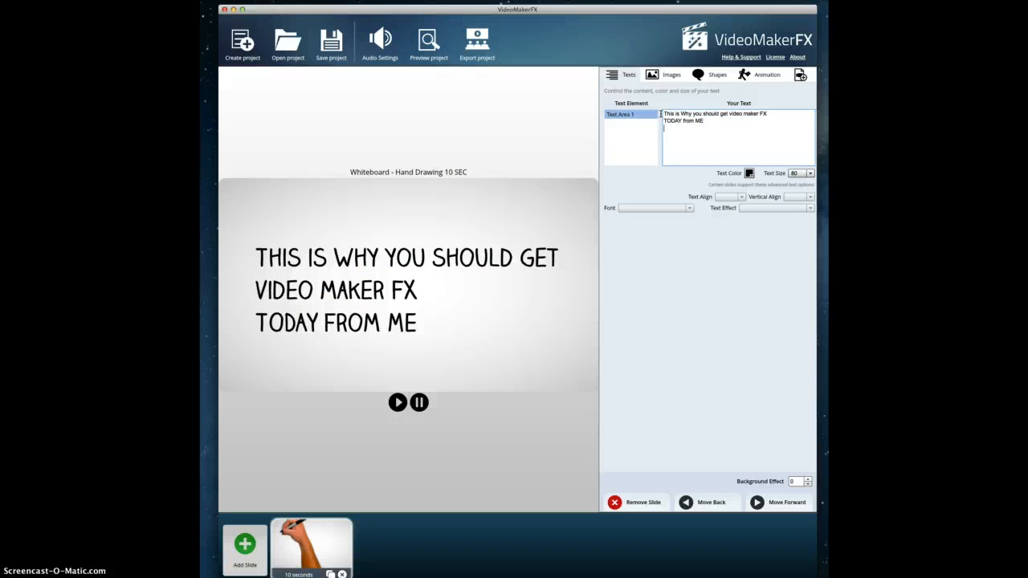
type("And so")
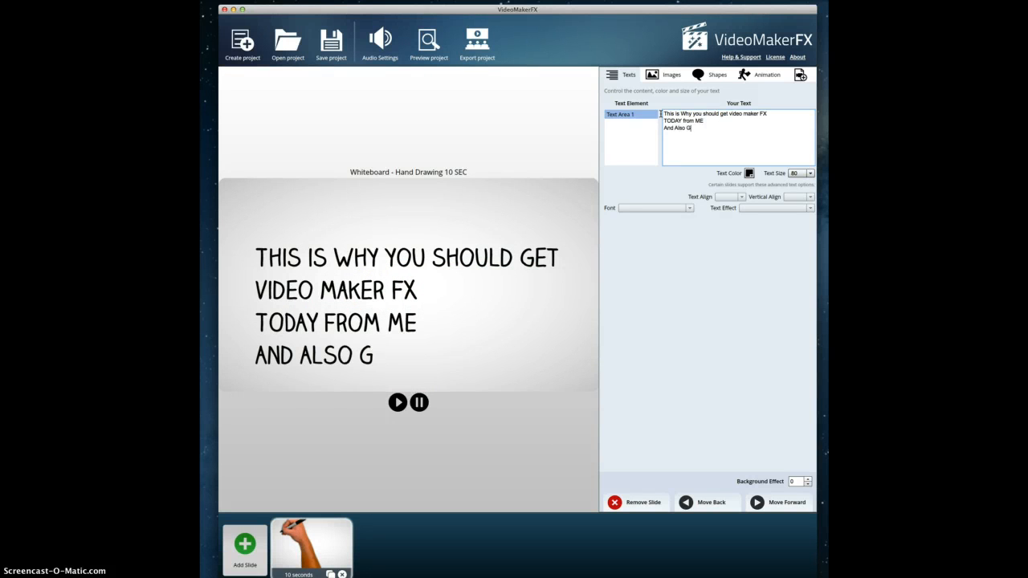
type("et My BONUS")
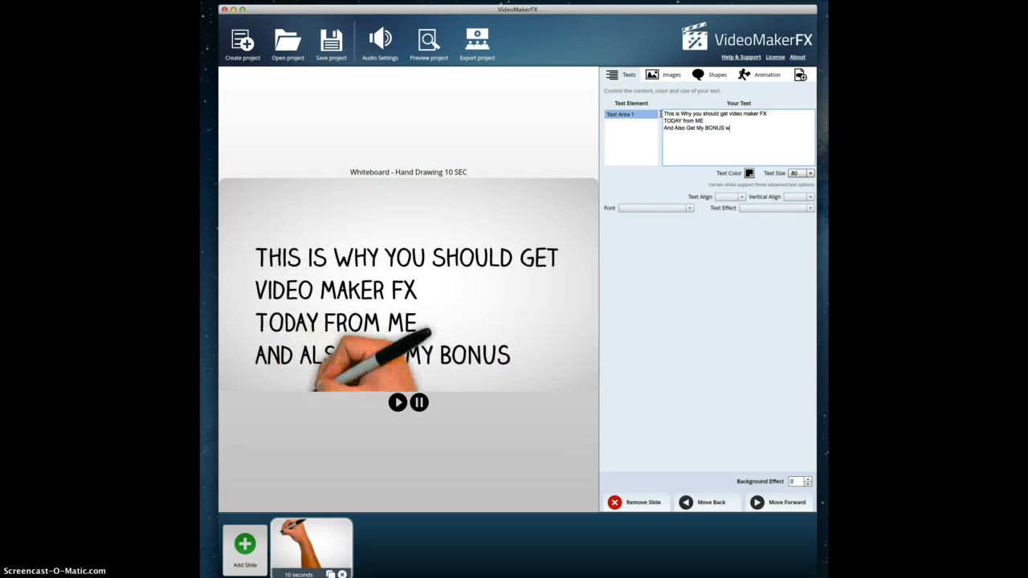
type("when YOU GET")
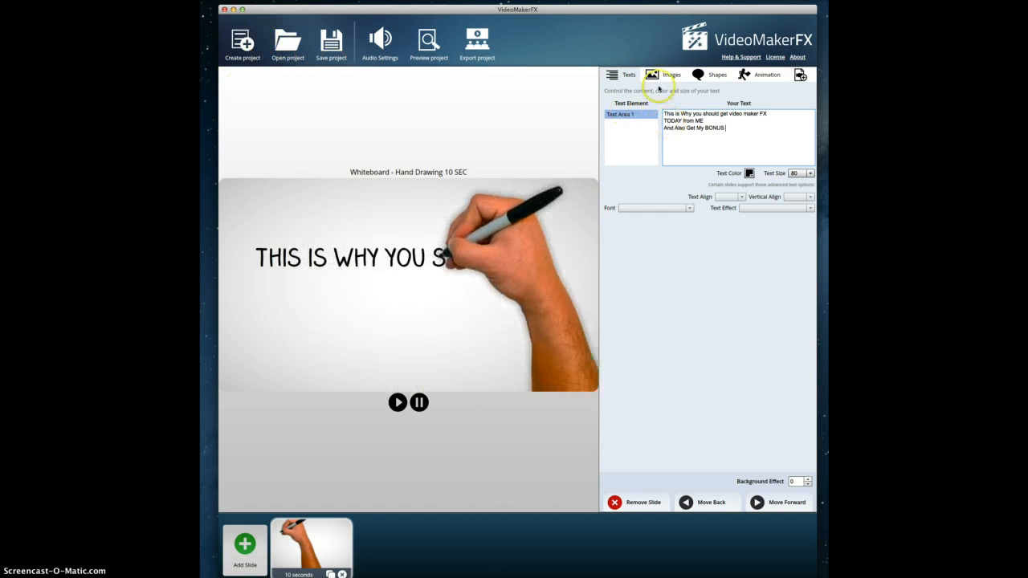
left_click(671, 74)
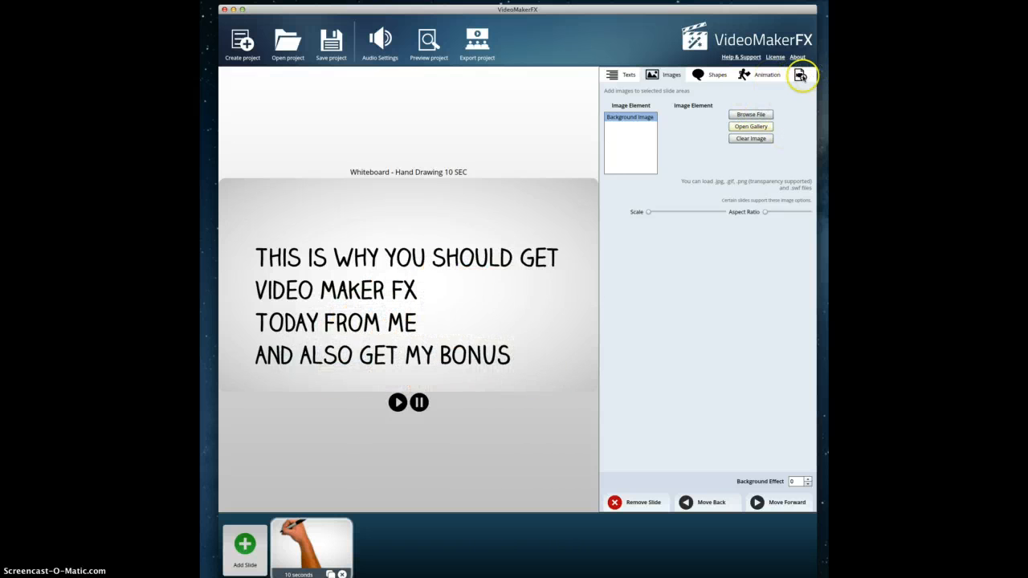
mouse_move(742, 74)
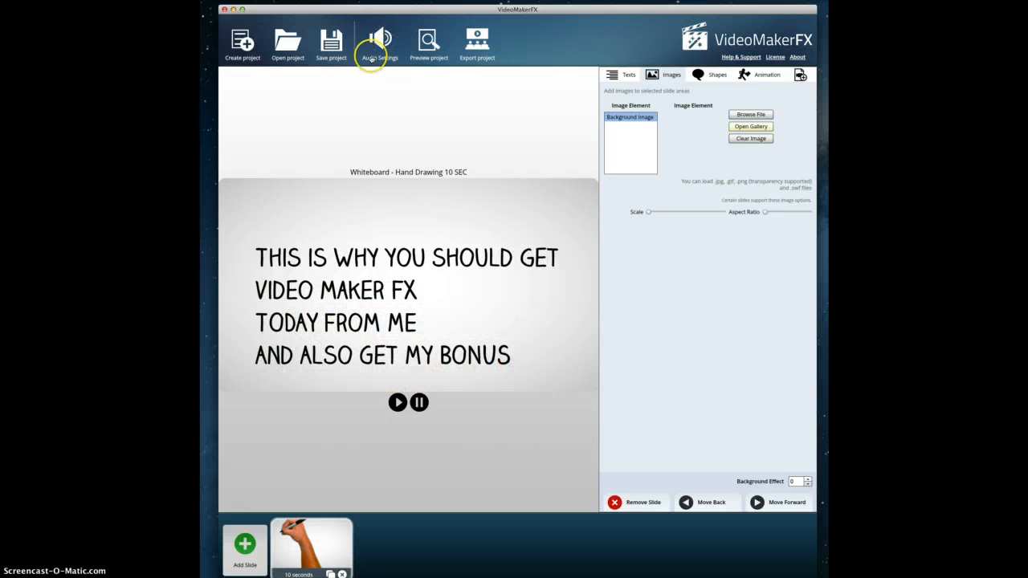
left_click(379, 40)
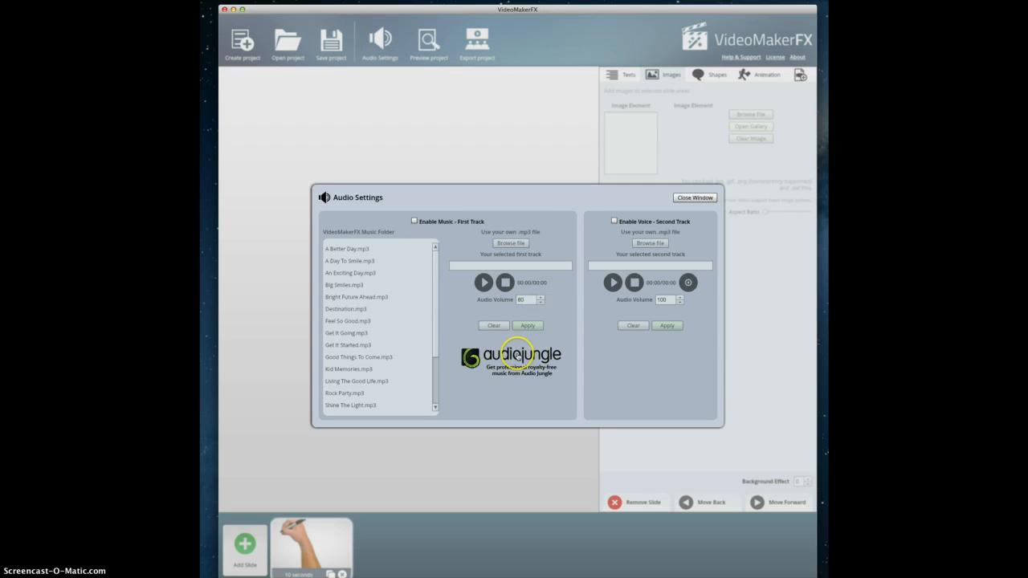
mouse_move(560, 376)
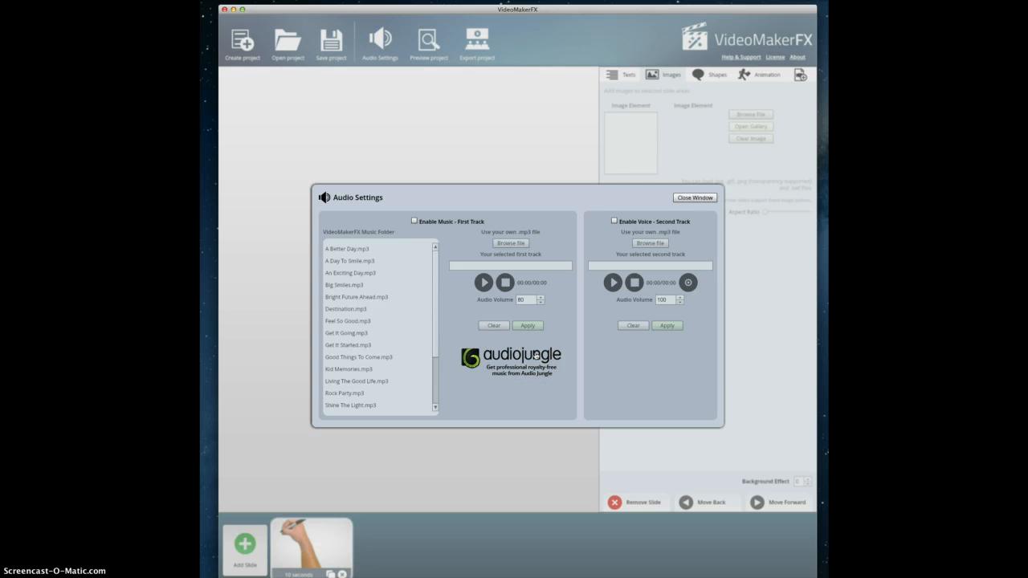
mouse_move(693, 198)
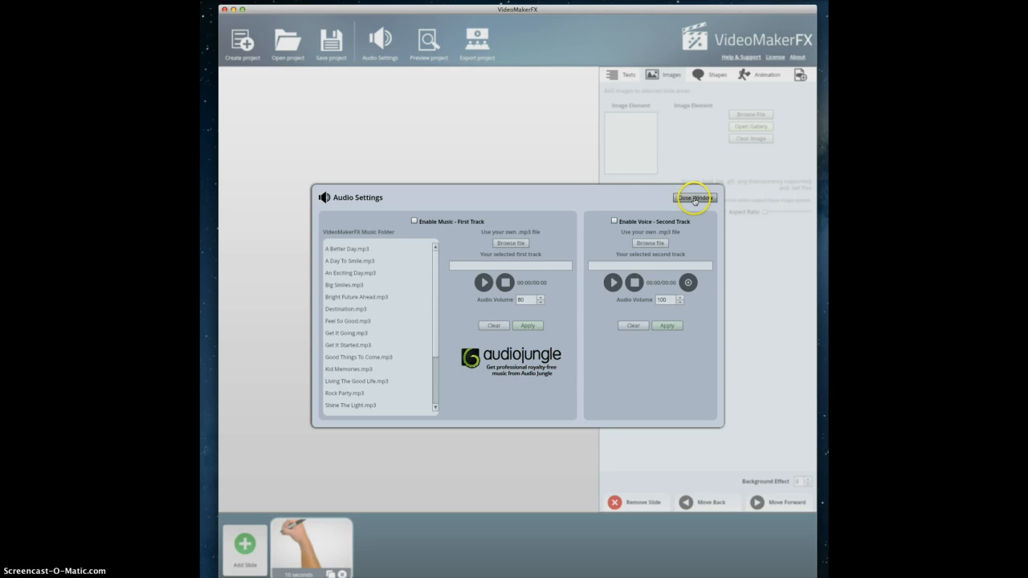
Close the Audio Settings window to return to the slide editor.
left_click(692, 197)
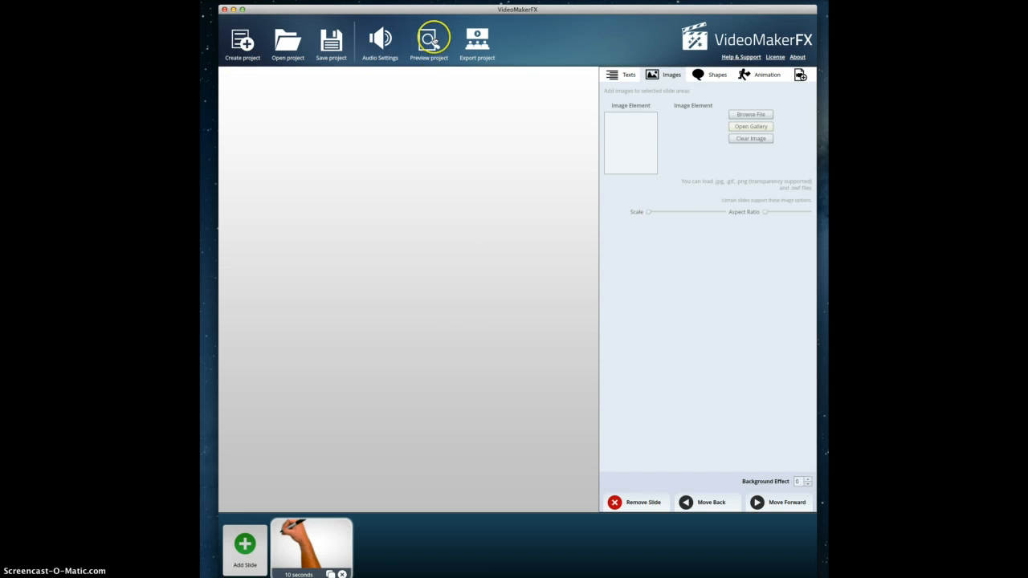
mouse_move(527, 44)
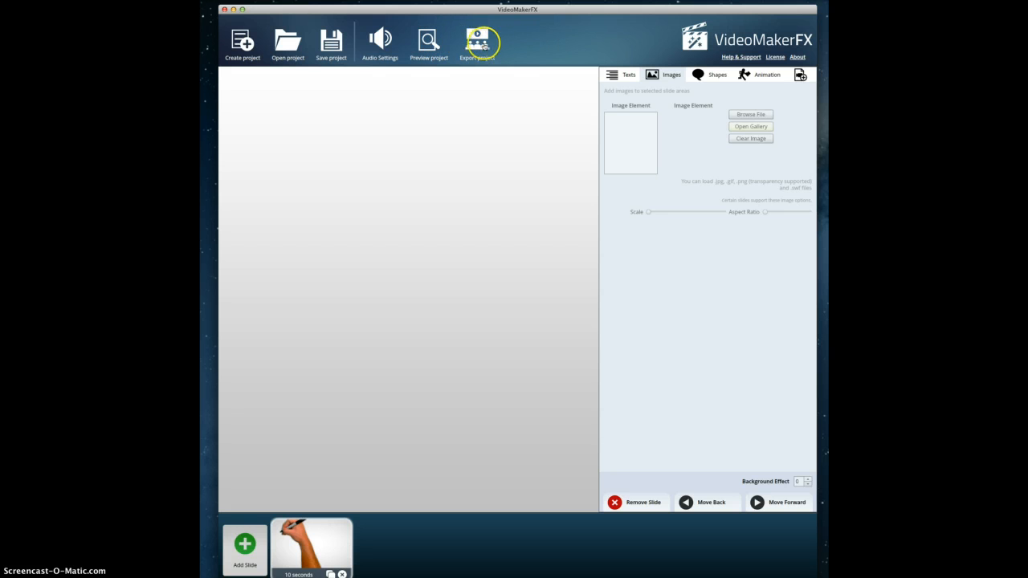
mouse_move(707, 102)
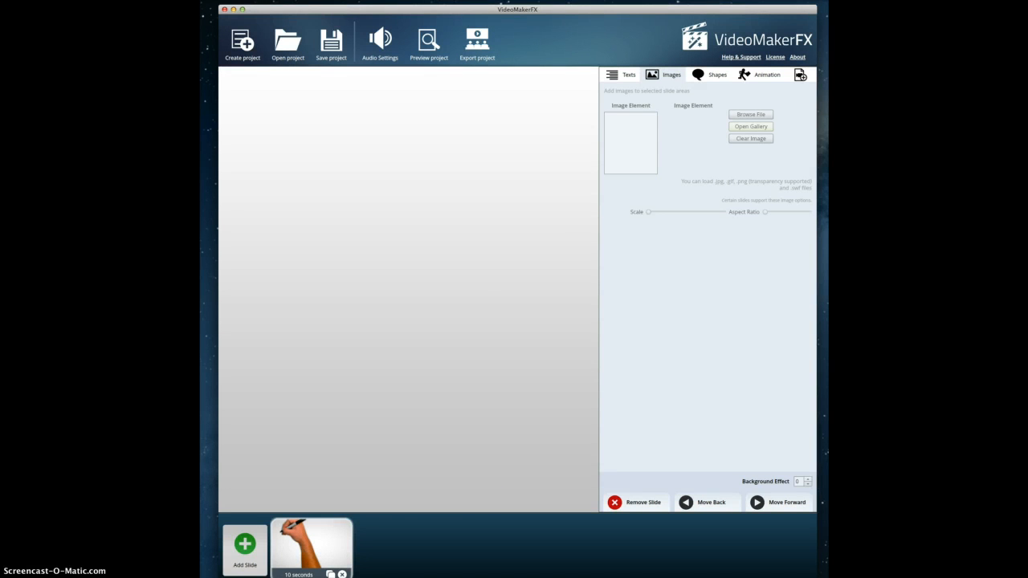
Launch FreshKey from Launchpad and cancel the Adobe AIR update prompt.
left_click(750, 114)
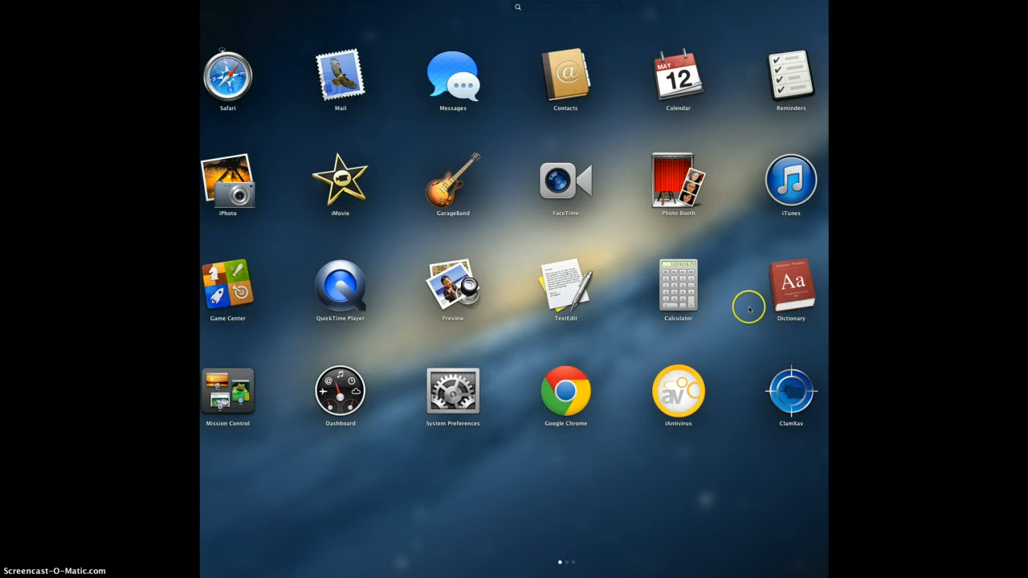
scroll("left", 3)
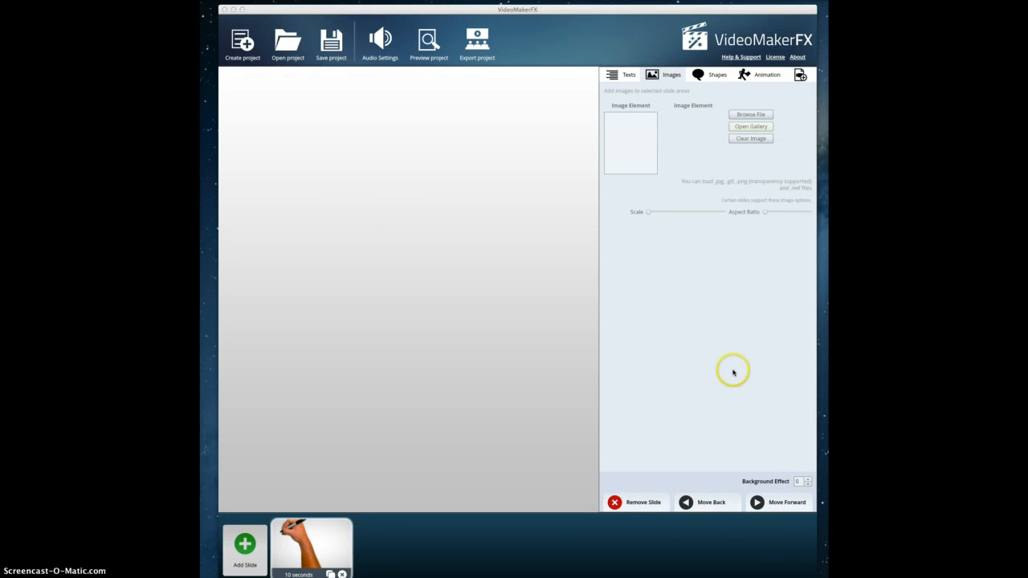
mouse_move(260, 180)
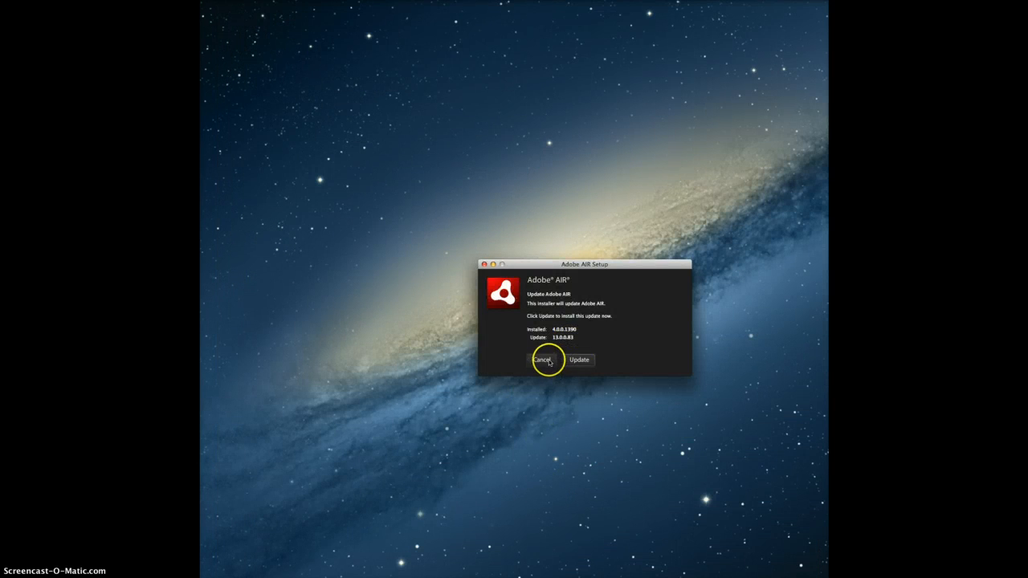
left_click(543, 359)
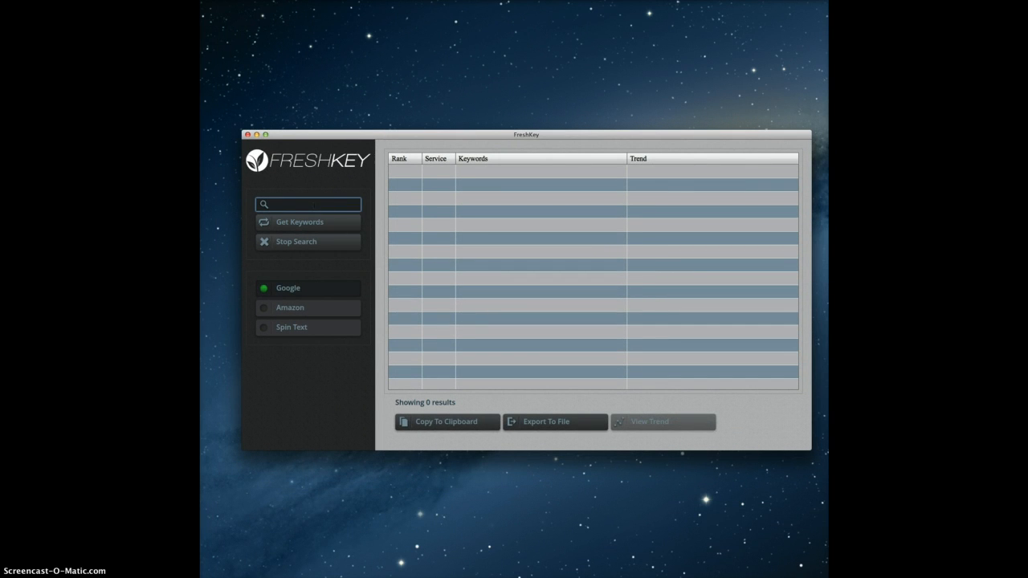
Fetch Google keyword suggestions for 'empower network' and sort them by rank.
type("empower")
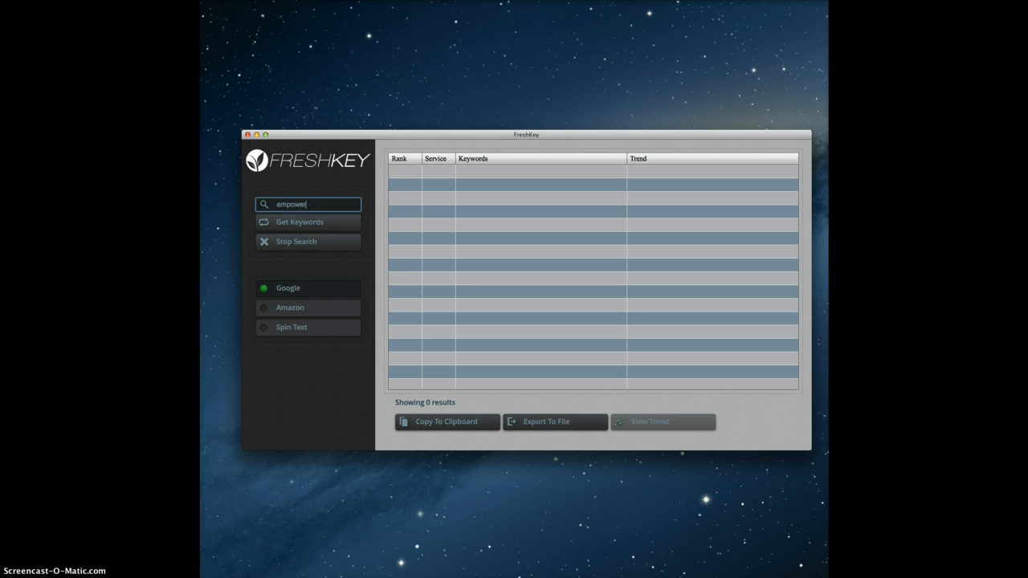
type("network")
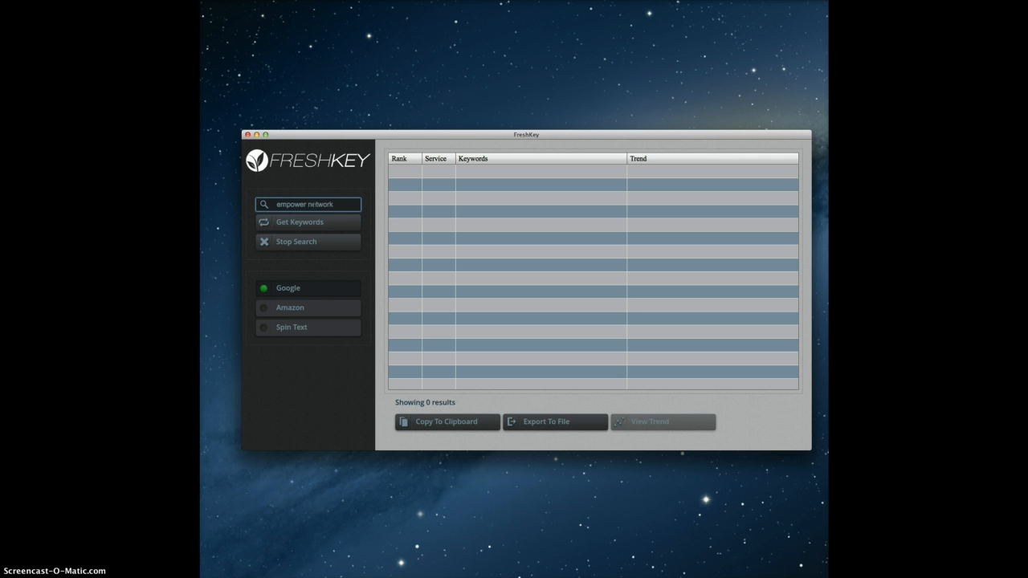
left_click(308, 222)
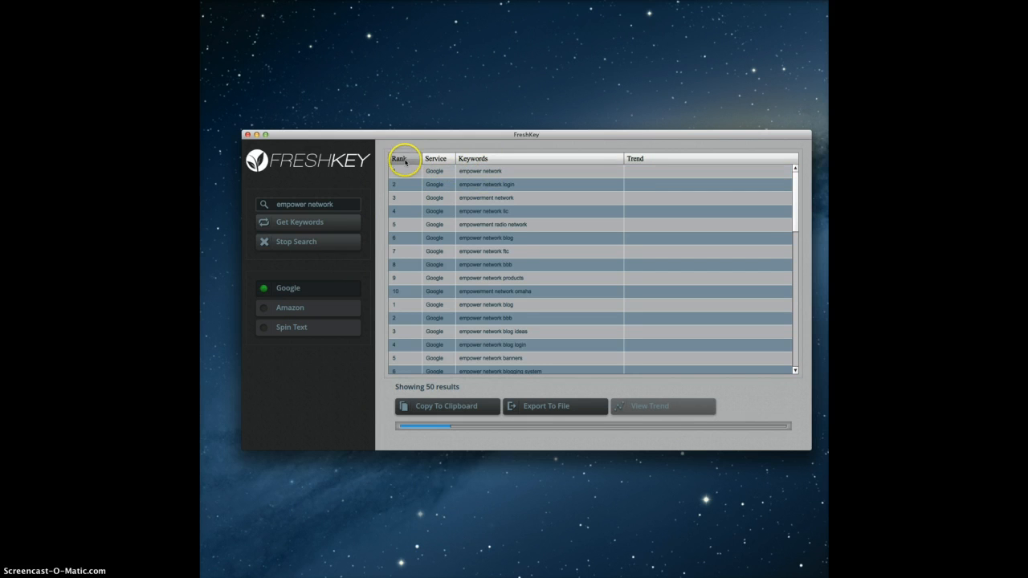
left_click(402, 159)
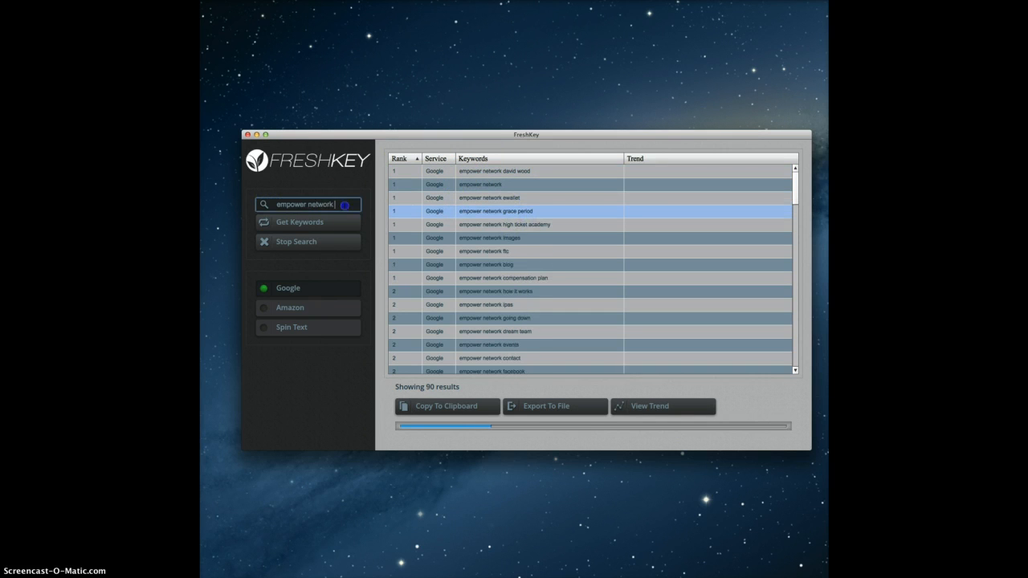
Enter 'video maker fx' as the next keyword query.
type("v")
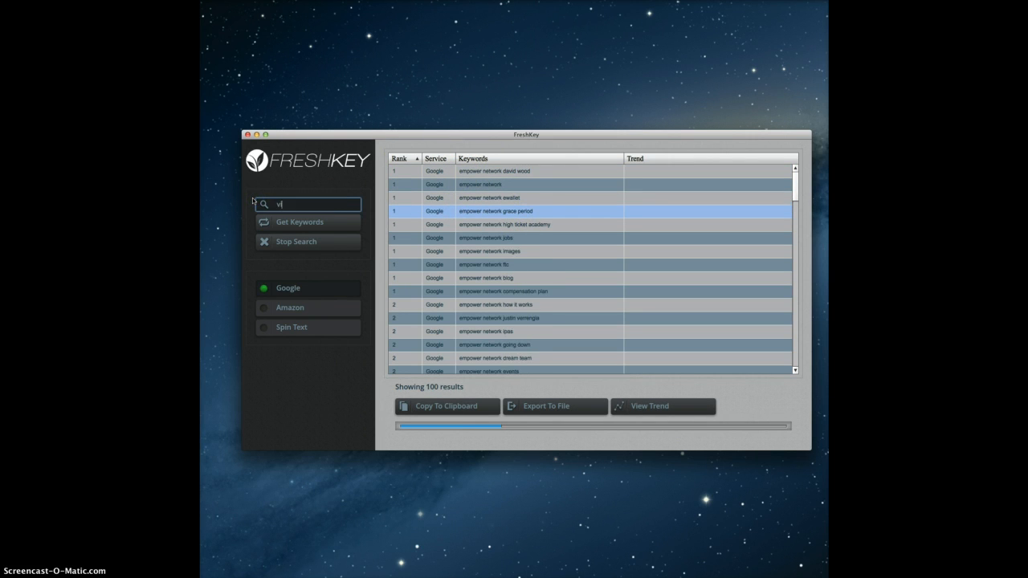
type("ideo maker fx")
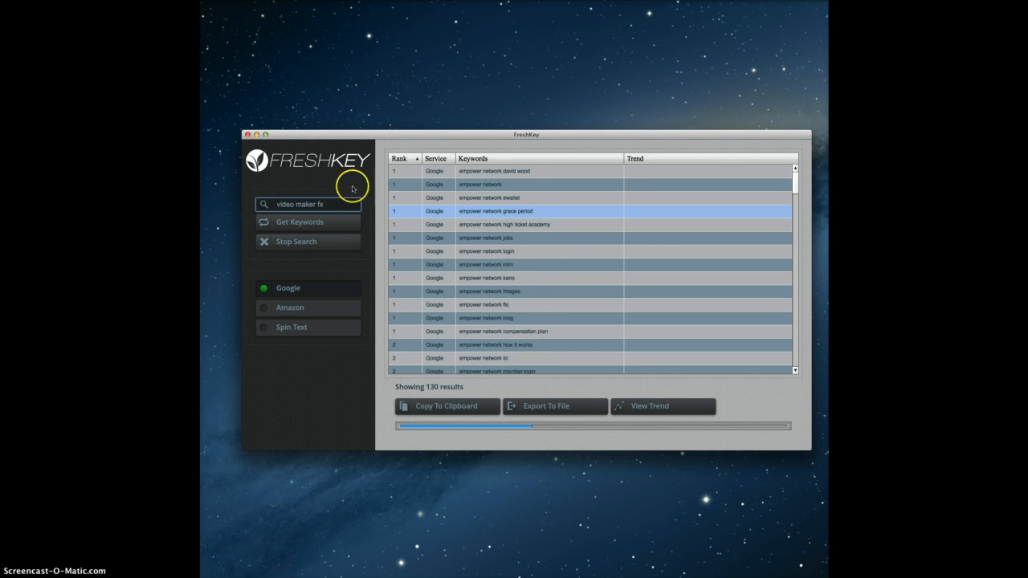
Fetch keyword suggestions for 'video maker fx' and review rows in the results list.
left_click(309, 222)
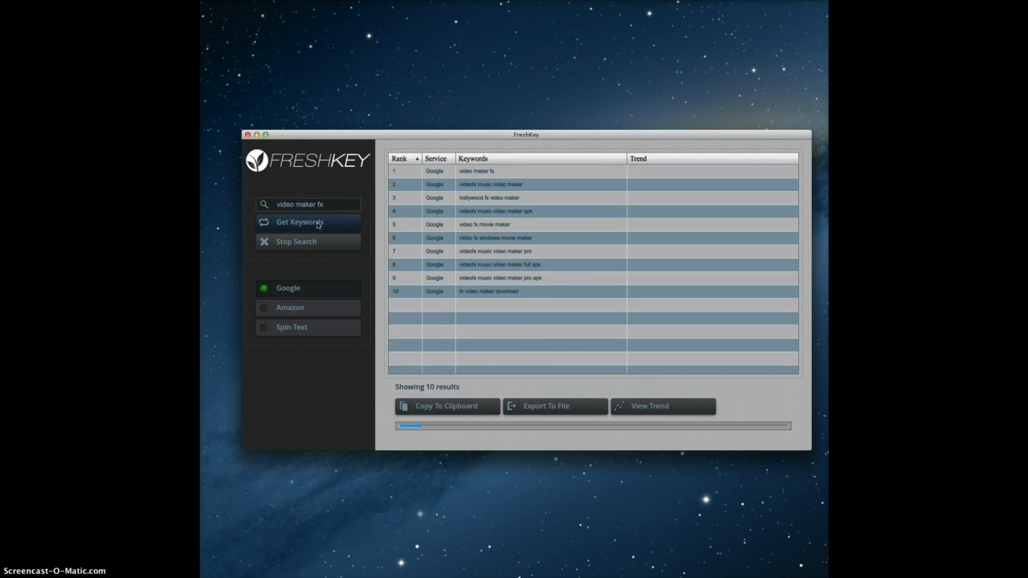
left_click(309, 222)
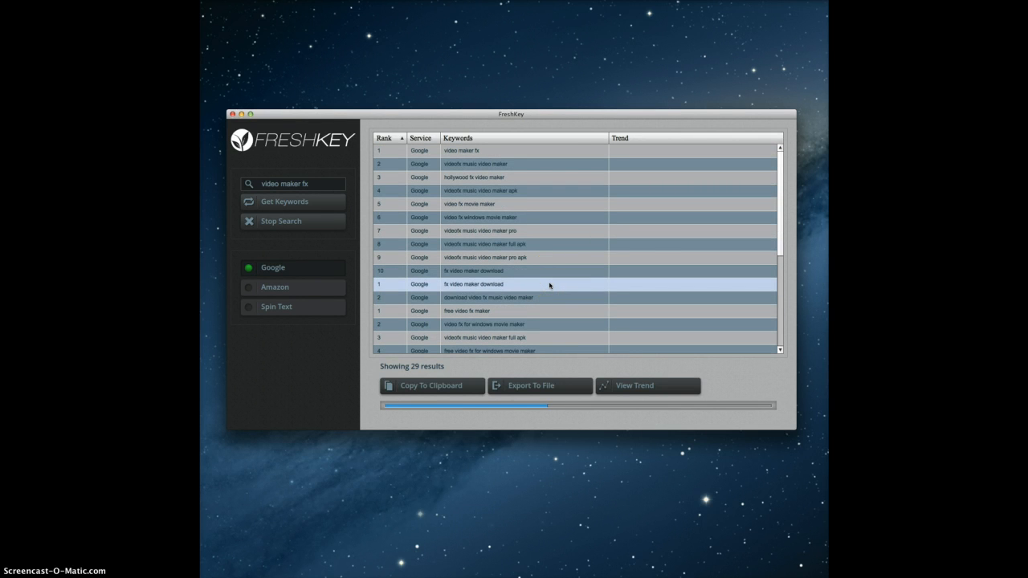
left_click(482, 164)
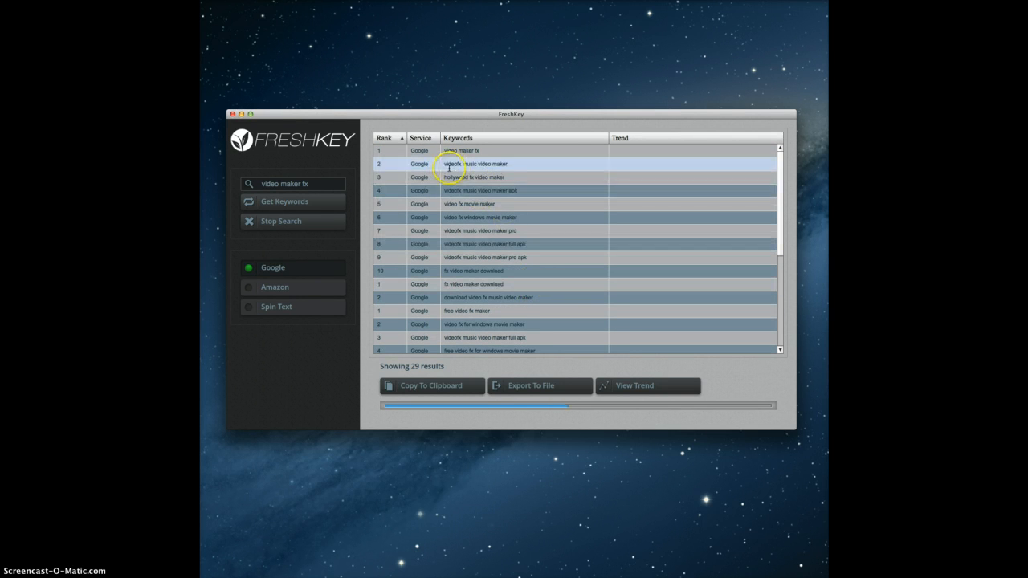
left_click(481, 164)
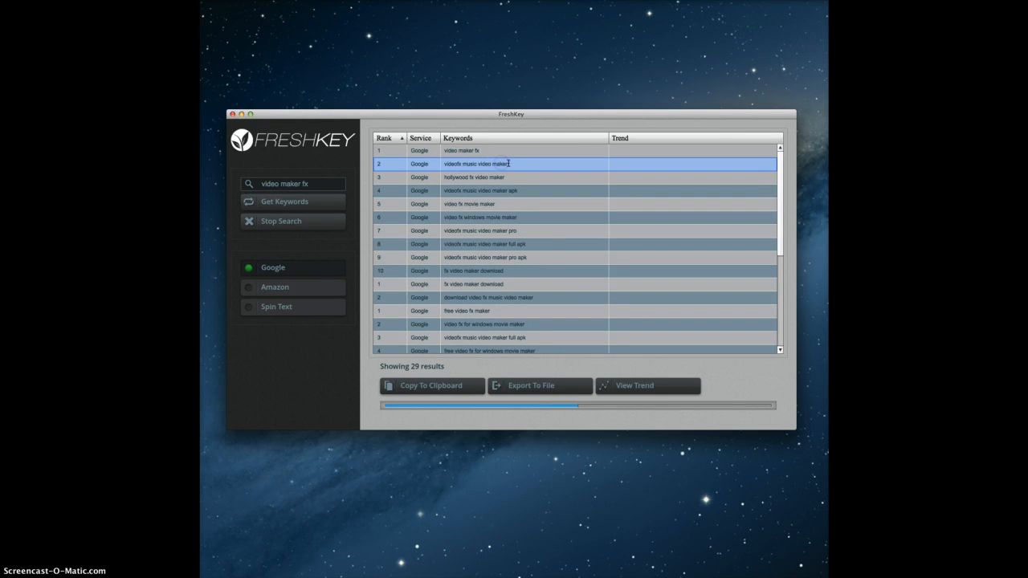
left_click(511, 177)
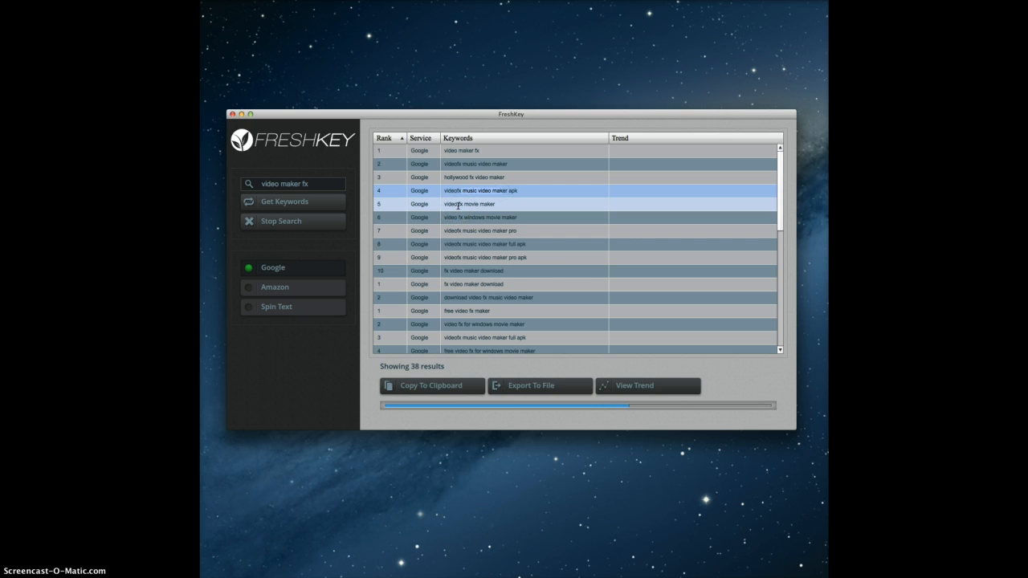
scroll("down", 3)
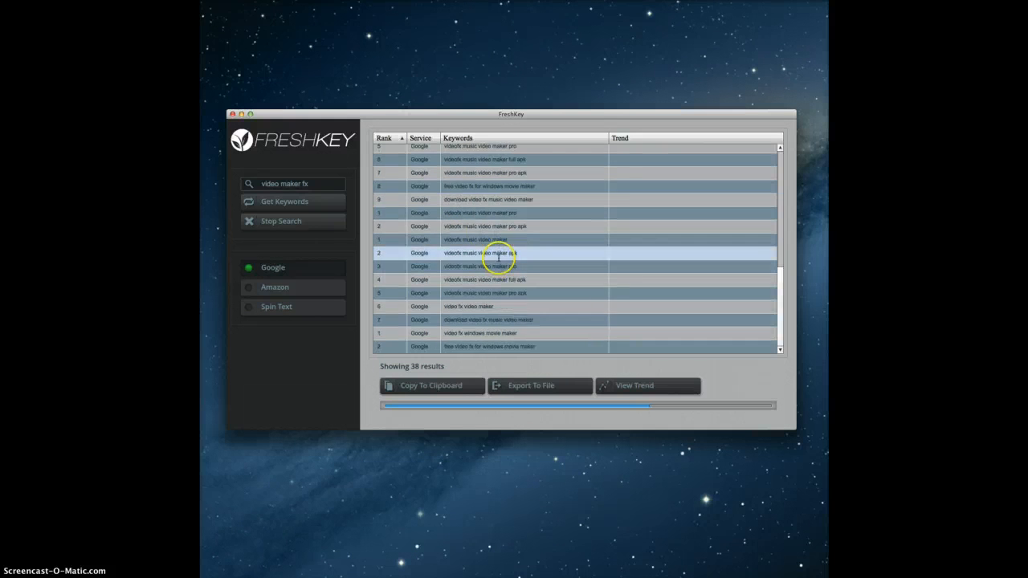